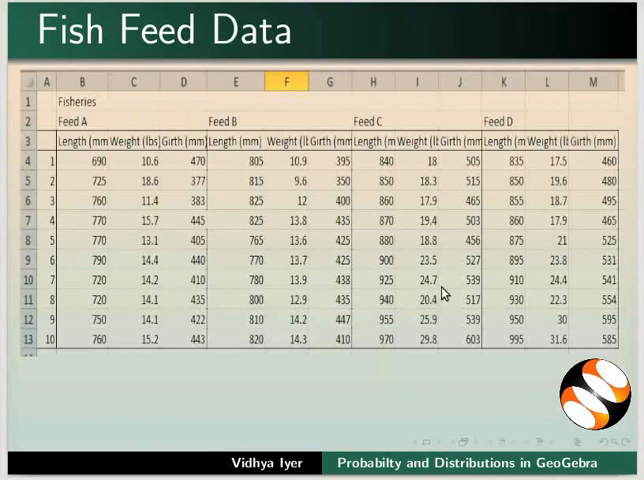
mouse_move(396, 392)
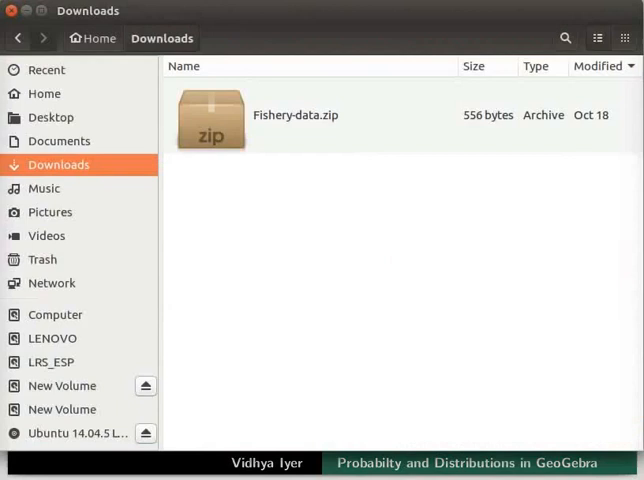
mouse_move(268, 160)
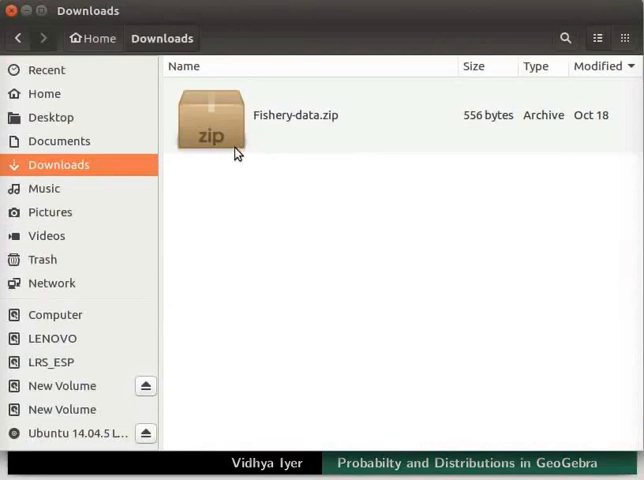
Open Fishery-data.zip from Downloads and the Fishery data statistics CSV inside it
double_click(210, 116)
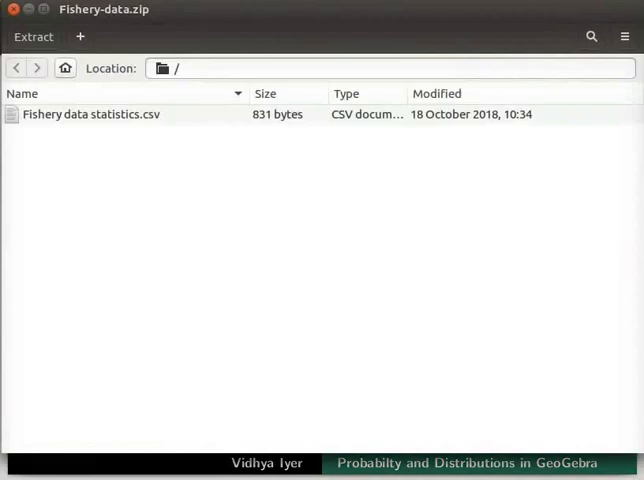
double_click(92, 112)
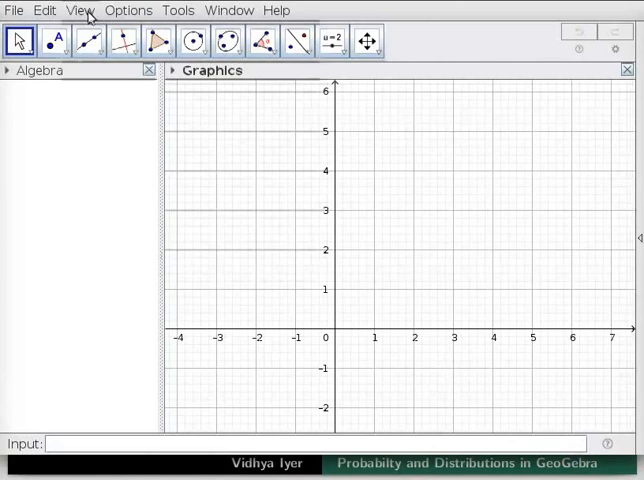
Enable the Spreadsheet view from the View menu
left_click(80, 10)
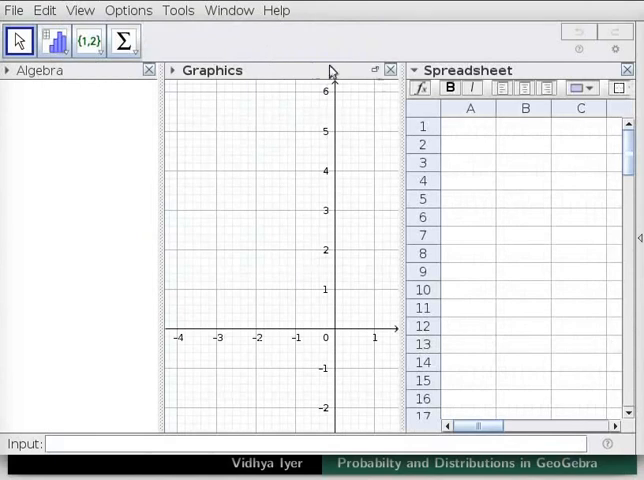
mouse_move(390, 70)
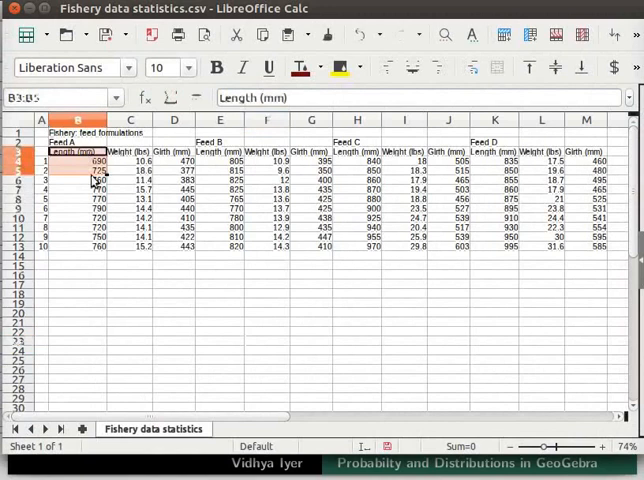
Select Feed A's Length (mm) column B3:B13 in Calc for copying
left_click_drag(76, 160, 76, 246)
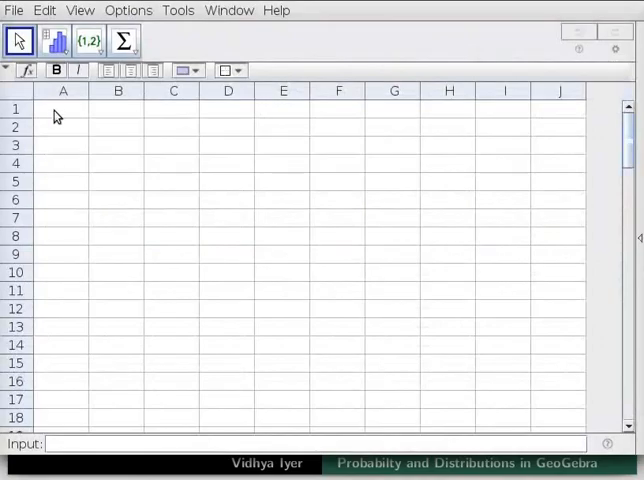
Paste Feed A's lengths into A1 and rename the heading to Length (mm)-A
left_click(62, 108)
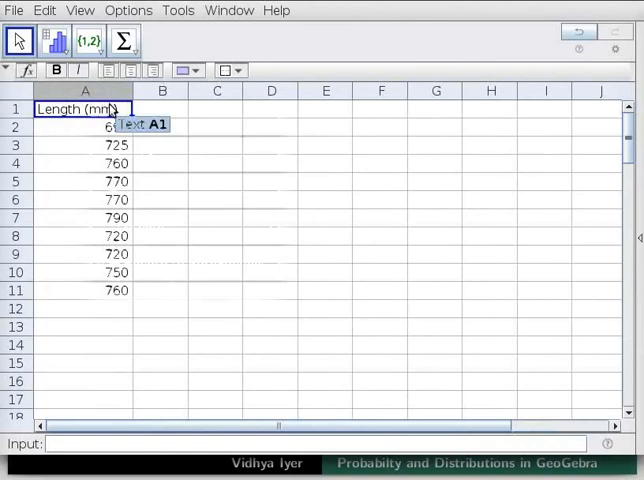
right_click(100, 128)
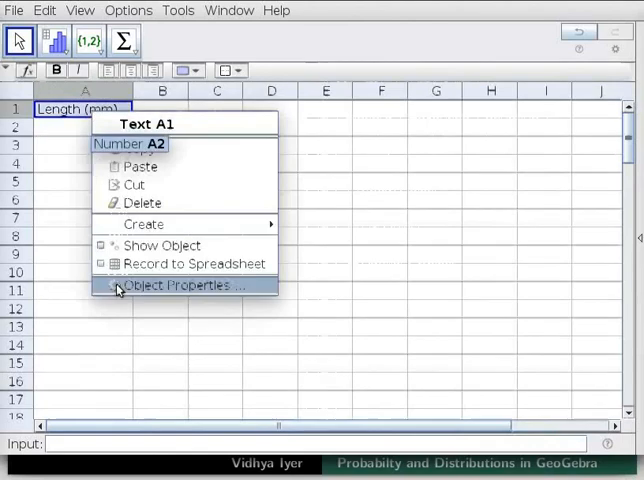
left_click(190, 284)
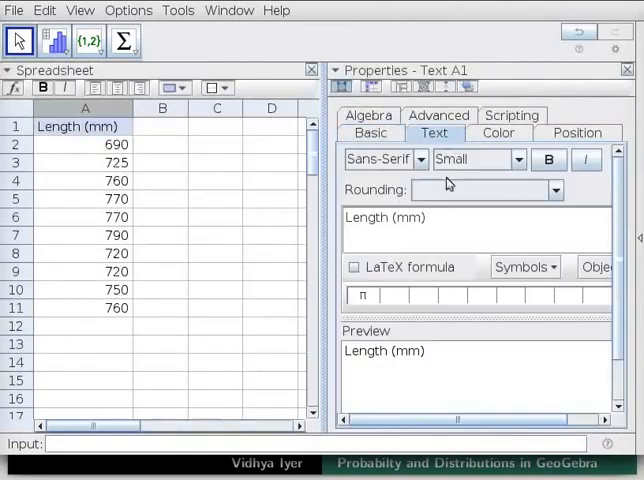
type("-A")
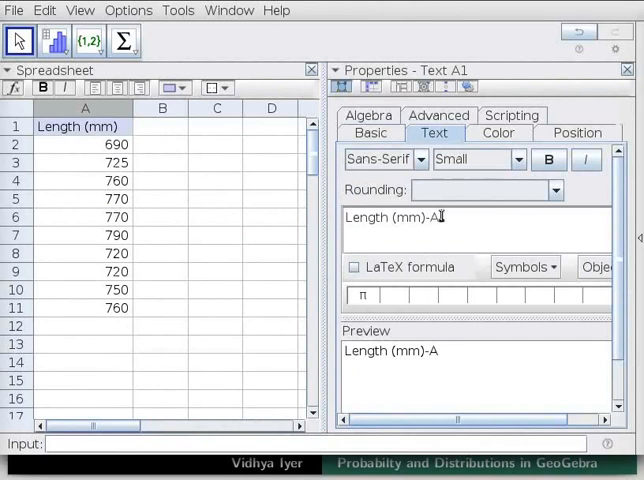
left_click(628, 68)
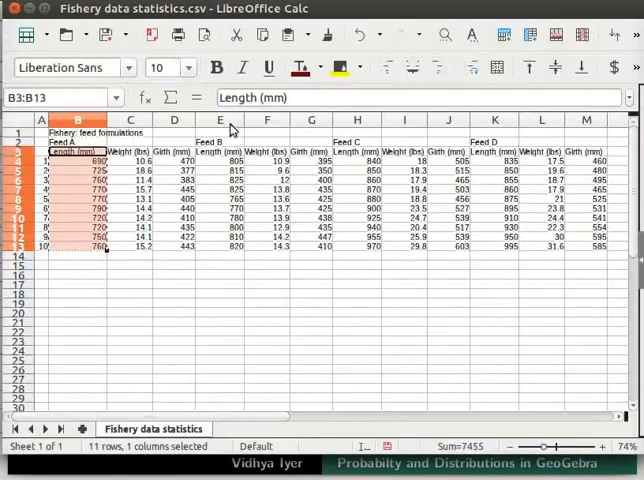
mouse_move(350, 120)
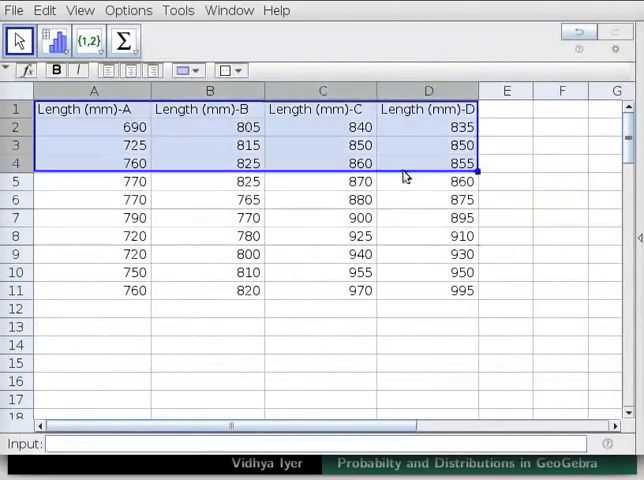
Select A1:D11 and run a Multiple Variable Analysis on the four length columns
left_click_drag(406, 178, 448, 290)
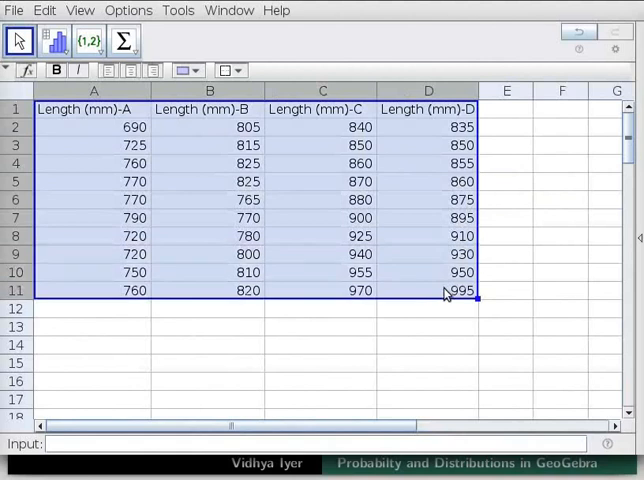
mouse_move(136, 20)
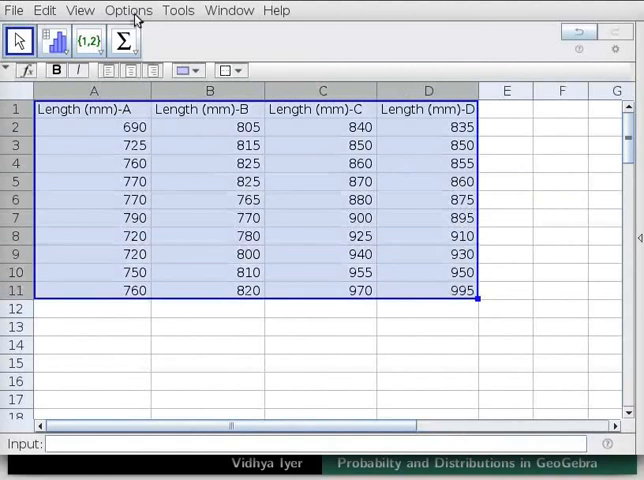
mouse_move(64, 40)
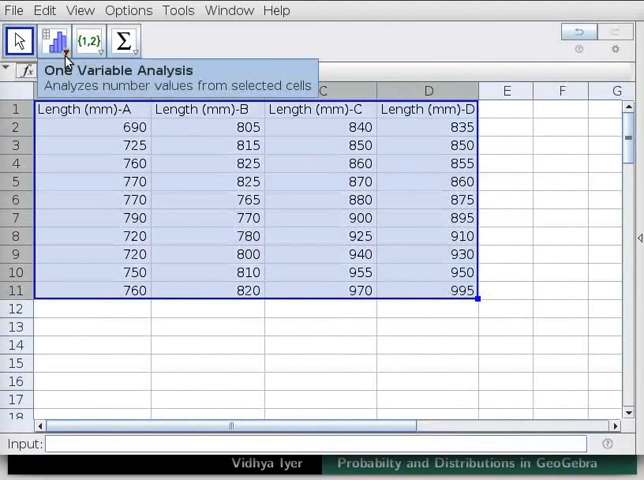
left_click(62, 40)
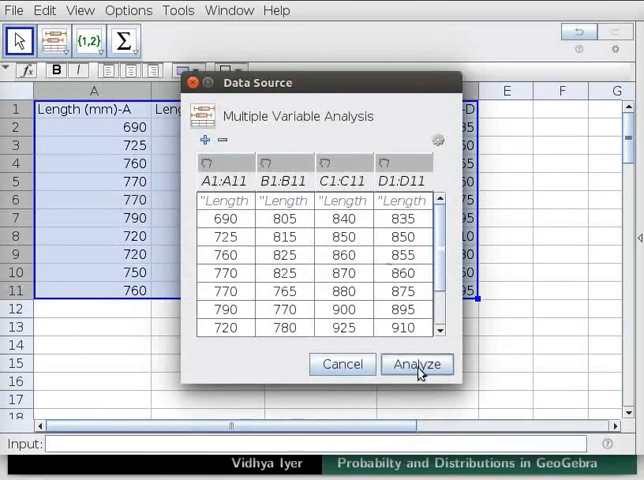
left_click(416, 364)
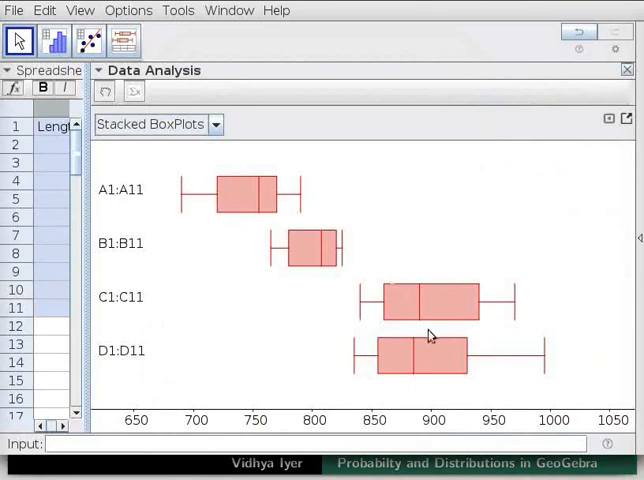
mouse_move(184, 234)
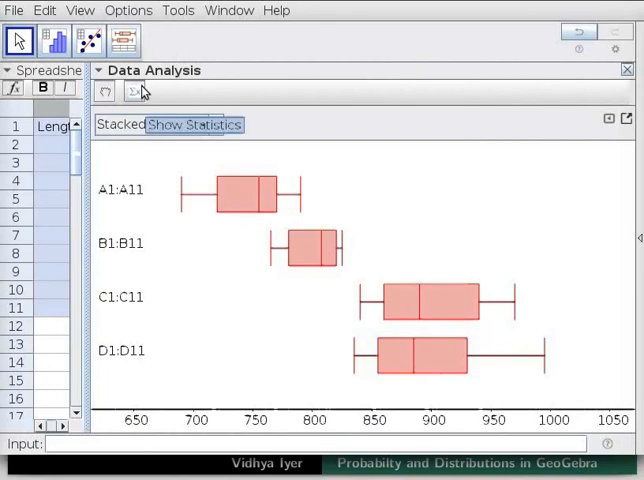
Show the summary statistics table below the stacked box plots
left_click(196, 124)
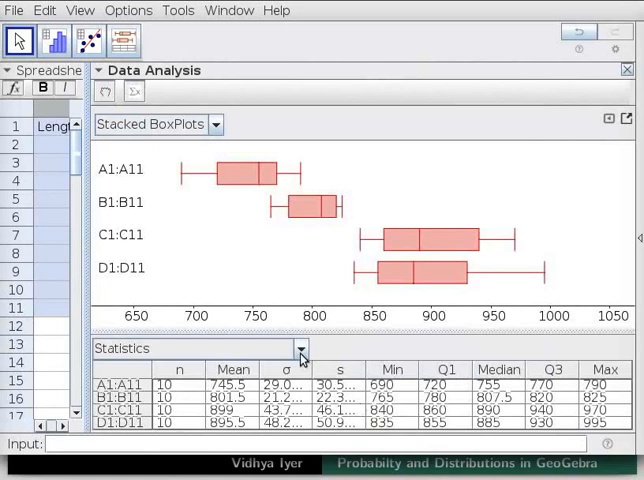
Choose ANOVA from the statistics list to compare the four feeds
left_click(300, 348)
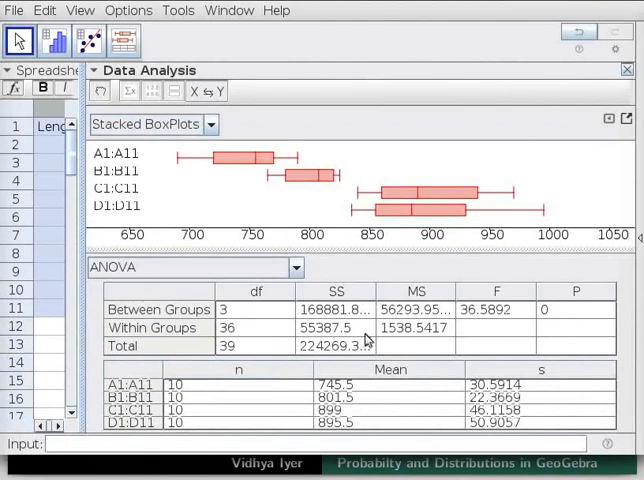
mouse_move(340, 246)
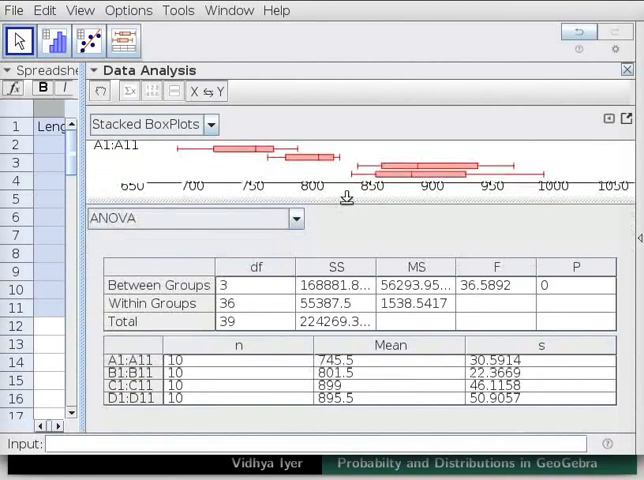
mouse_move(480, 290)
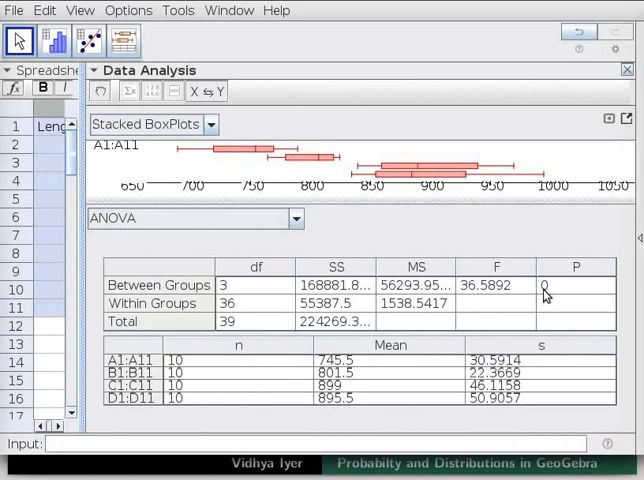
mouse_move(550, 312)
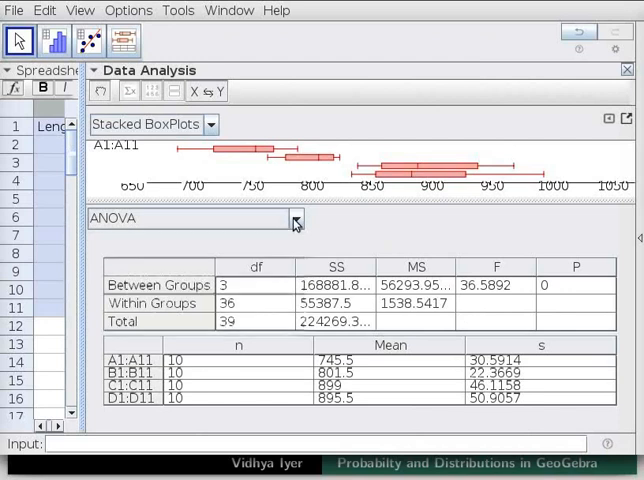
Reopen the statistical tests list from the ANOVA dropdown
left_click(296, 218)
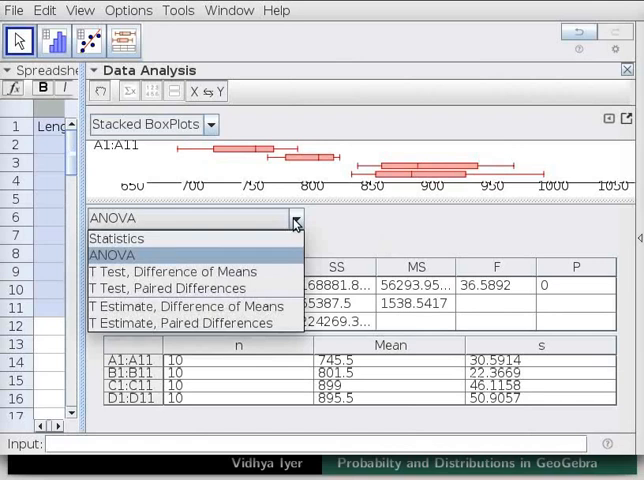
mouse_move(184, 272)
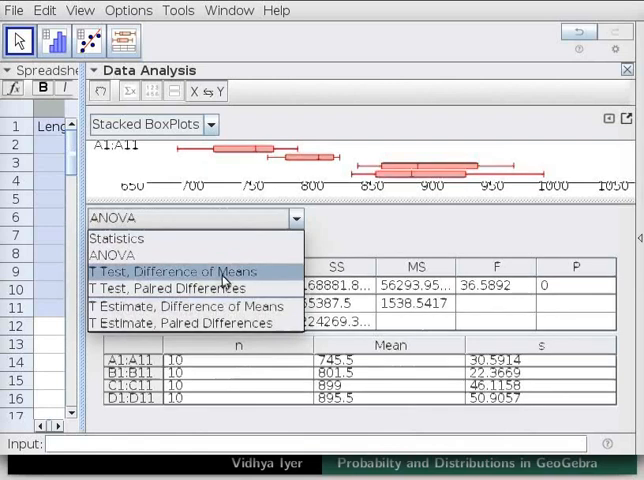
left_click(176, 272)
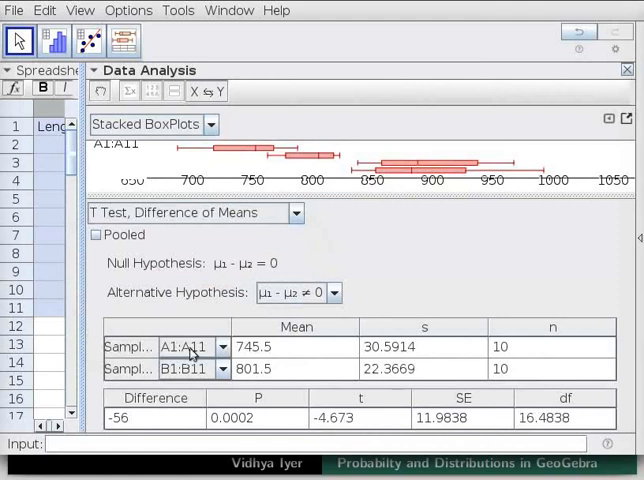
mouse_move(190, 358)
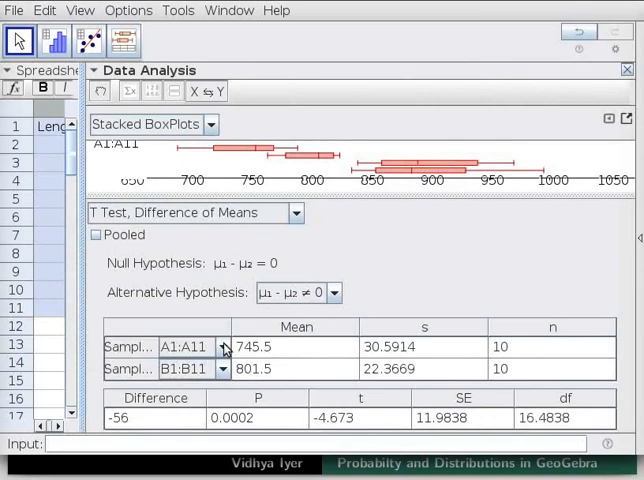
left_click(224, 348)
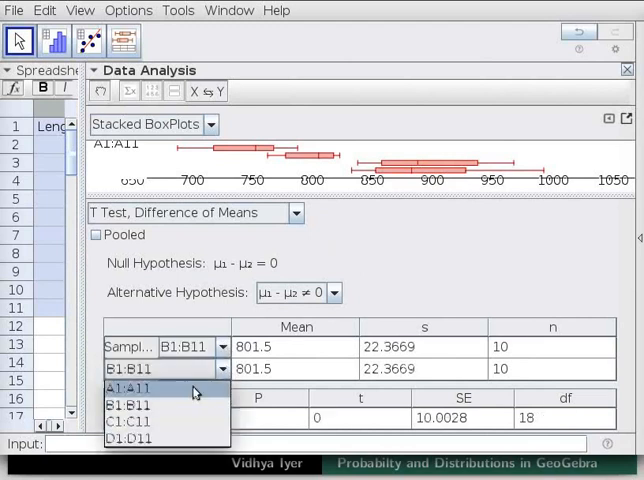
left_click(128, 388)
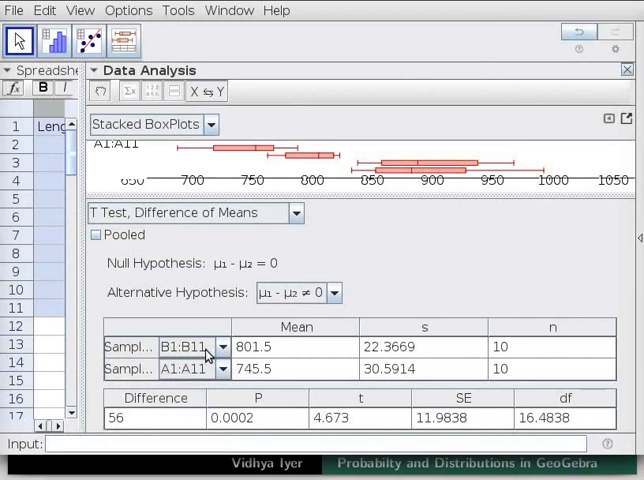
mouse_move(244, 376)
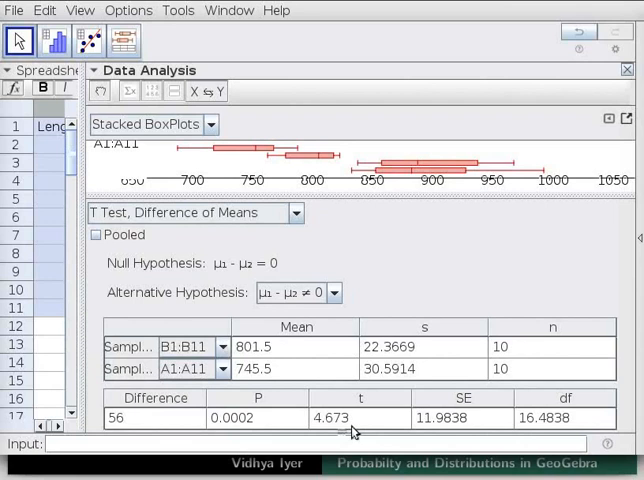
mouse_move(272, 416)
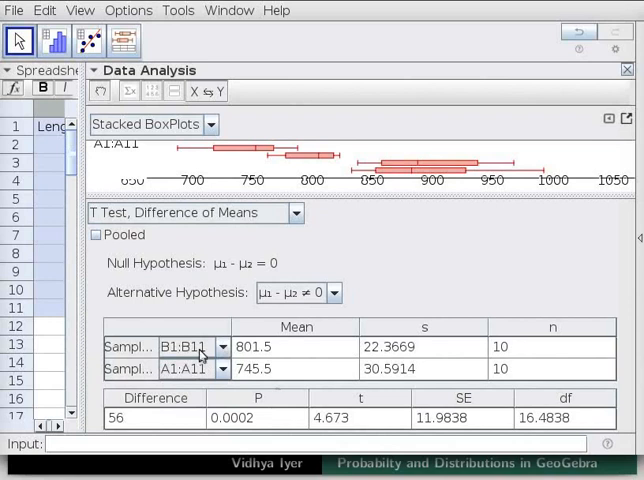
mouse_move(266, 420)
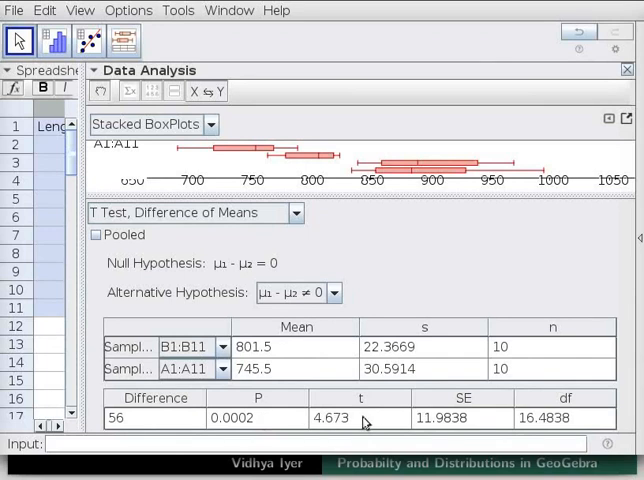
mouse_move(204, 368)
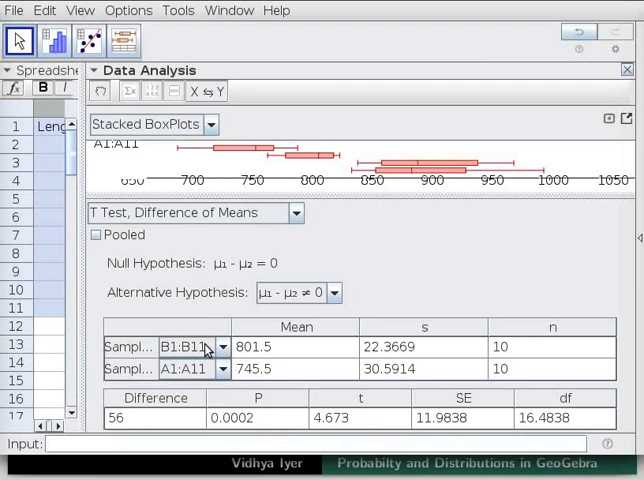
mouse_move(248, 366)
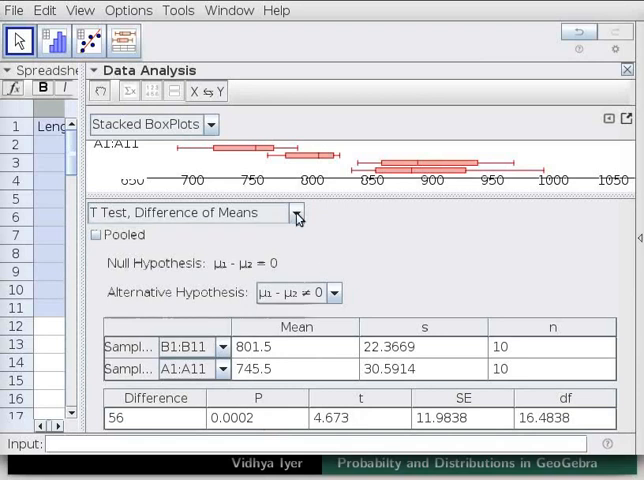
Switch the analysis to T Estimate, Difference of Means at 0.95 confidence
left_click(296, 212)
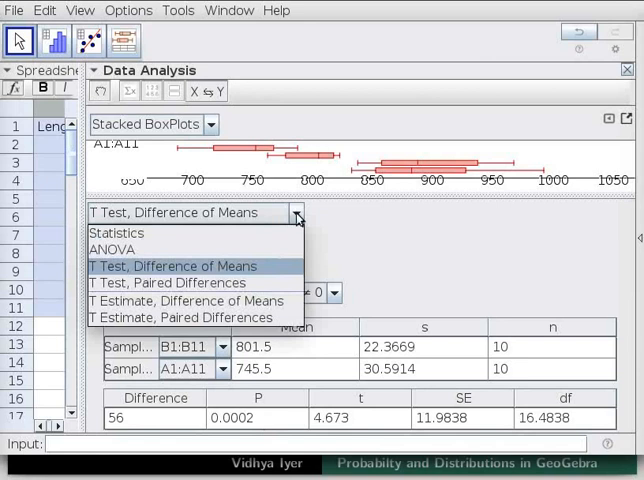
mouse_move(188, 300)
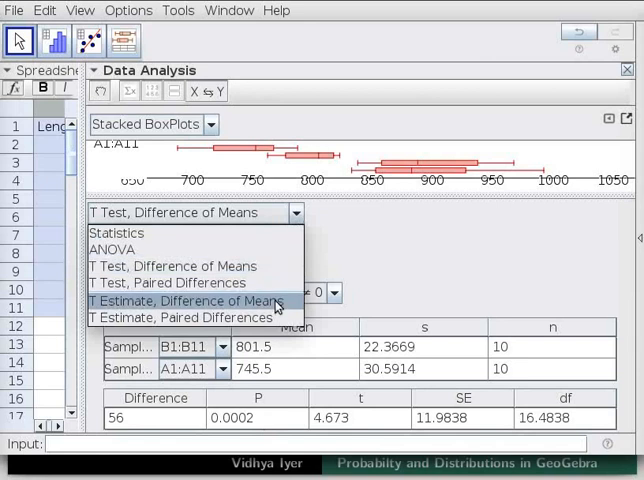
left_click(184, 300)
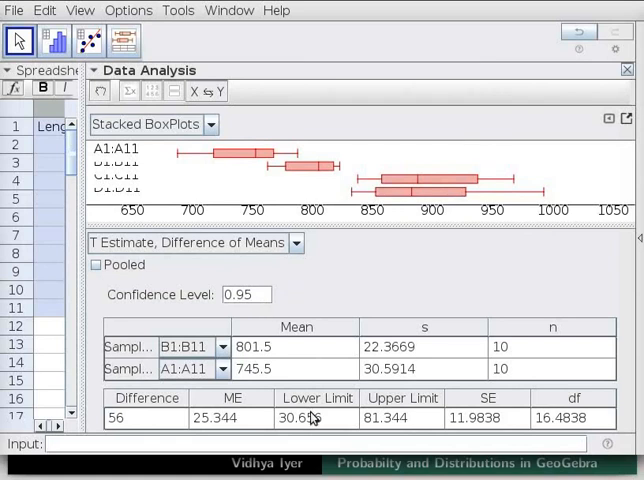
mouse_move(412, 414)
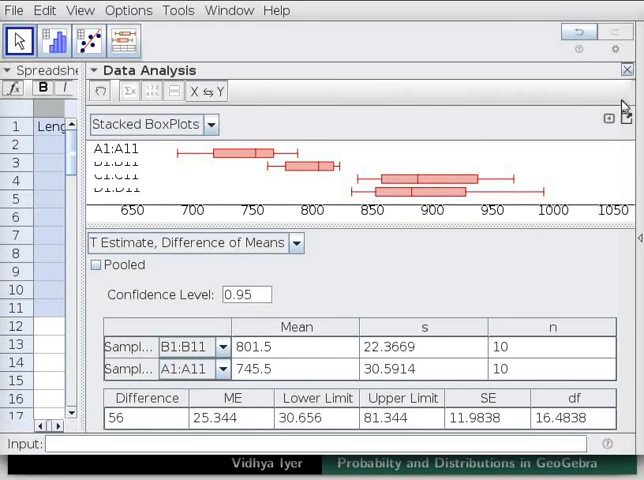
Close Data Analysis and start a One Variable Analysis of Length (mm)-A in A1:A11
left_click(628, 68)
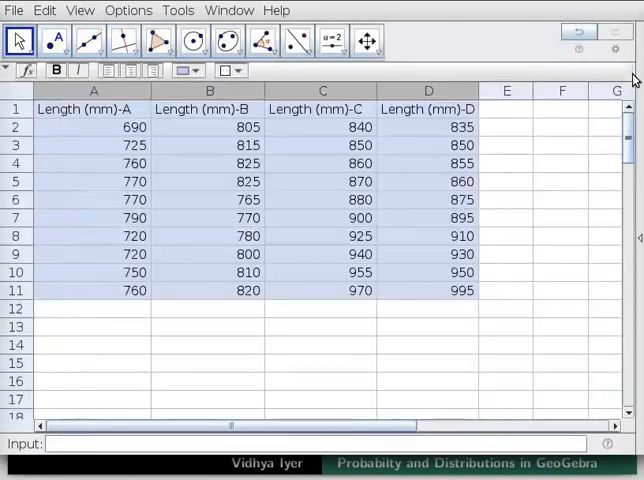
mouse_move(578, 130)
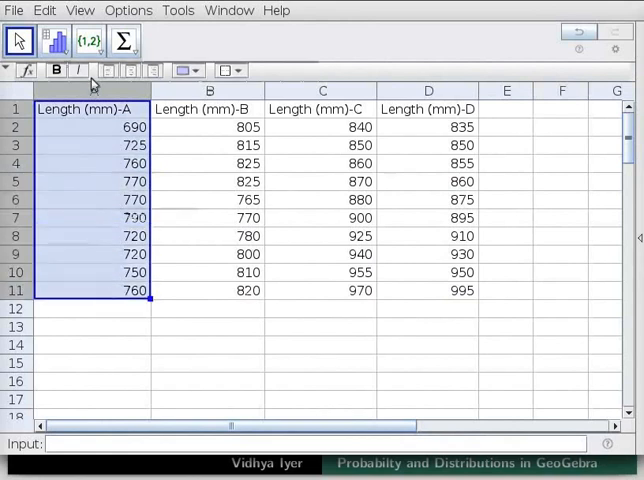
left_click(56, 40)
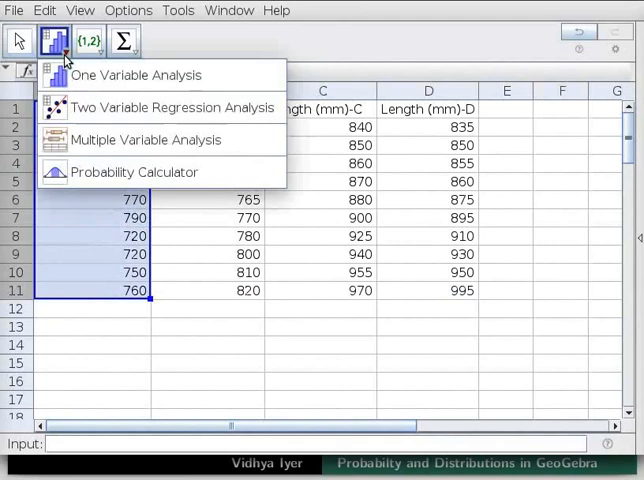
left_click(132, 74)
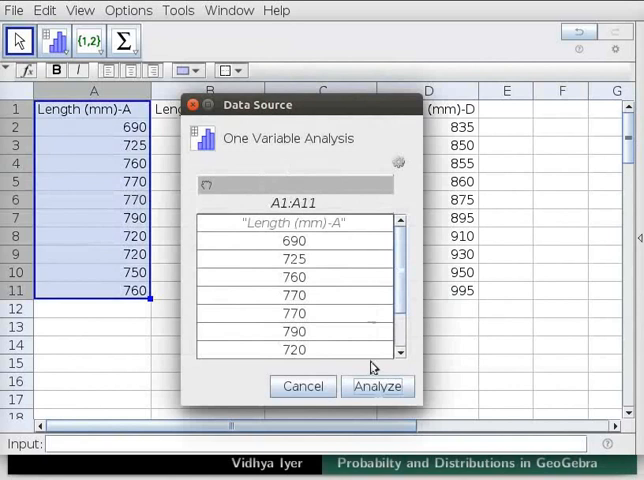
Run the one-variable analysis on feed A, show statistics (mean 745.5, σ 29.0215), then close it
left_click(376, 386)
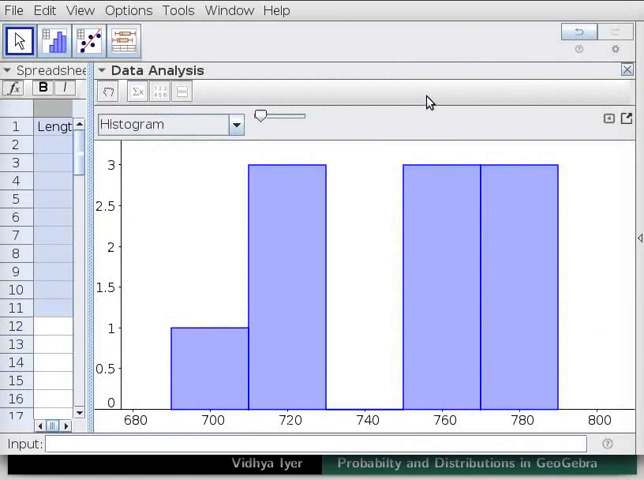
mouse_move(138, 92)
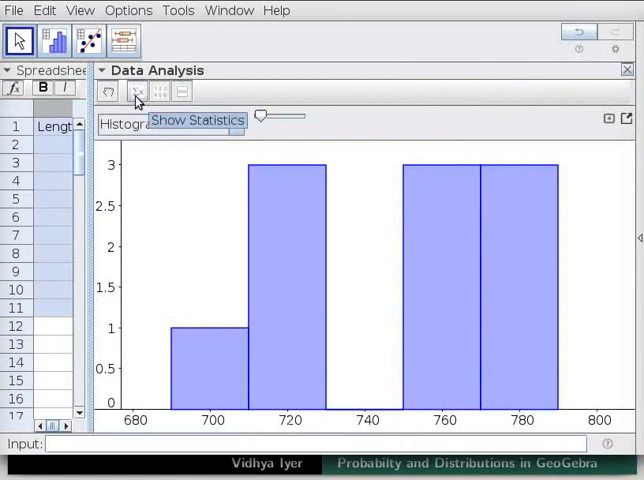
left_click(140, 92)
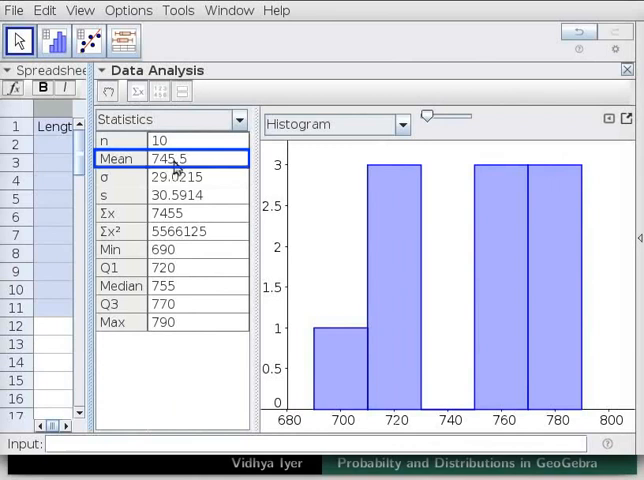
left_click(170, 176)
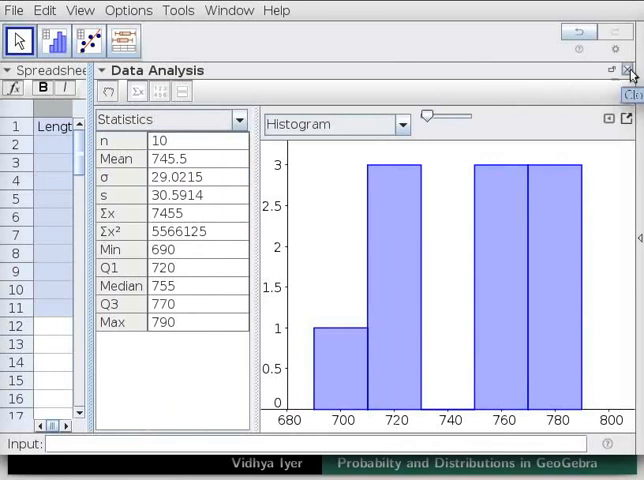
left_click(632, 70)
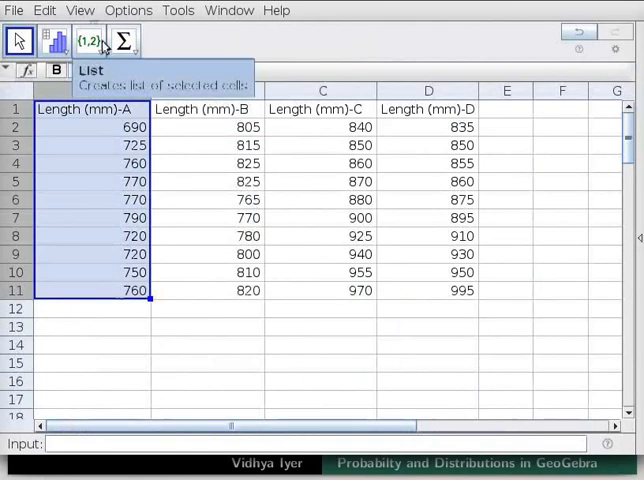
Bring up the Probability Calculator with the standard normal, P(−1 ≤ X ≤ 1) = 0.6827
left_click(80, 10)
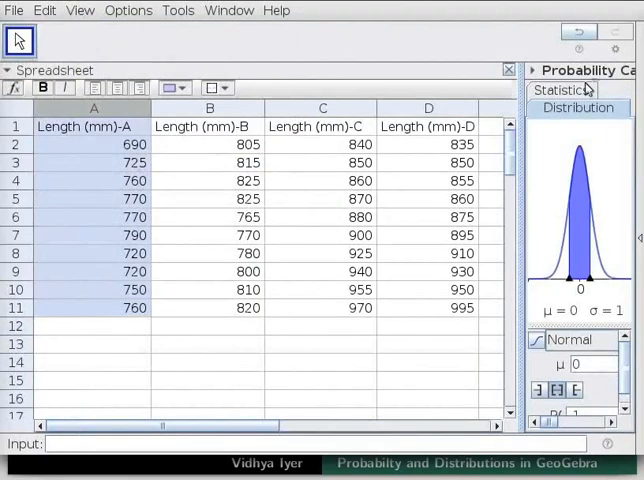
mouse_move(592, 82)
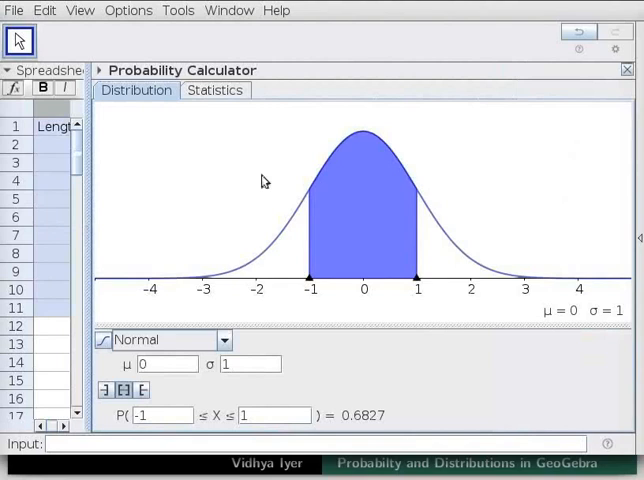
mouse_move(456, 222)
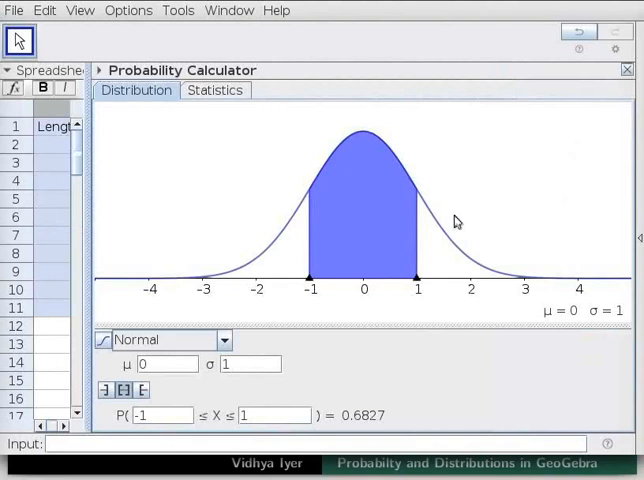
mouse_move(158, 96)
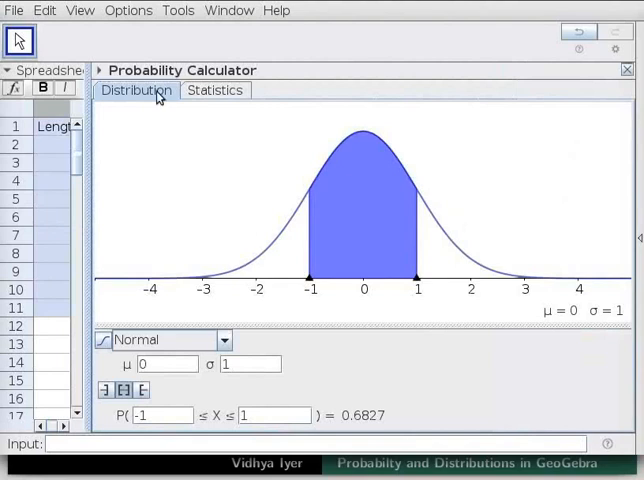
mouse_move(280, 266)
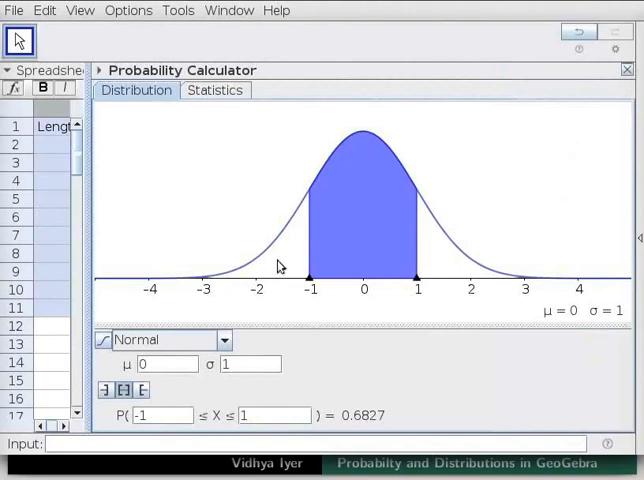
mouse_move(324, 336)
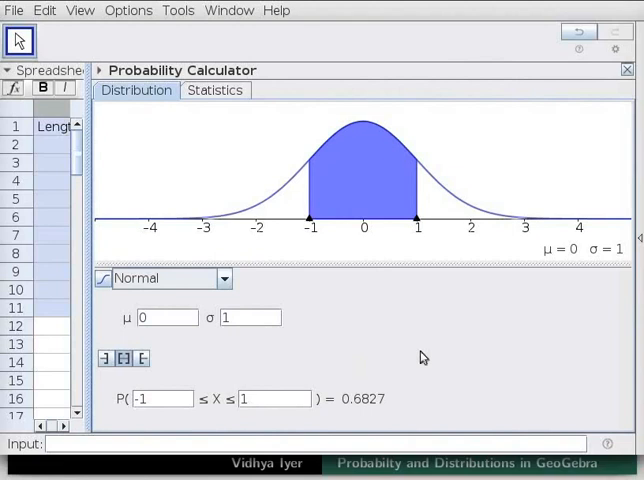
mouse_move(256, 332)
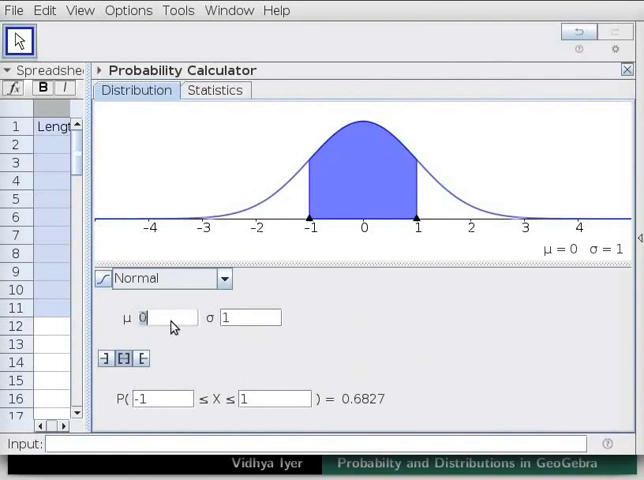
Enter μ 745.5 and σ 29.0215 for feed A's normal distribution
type("745")
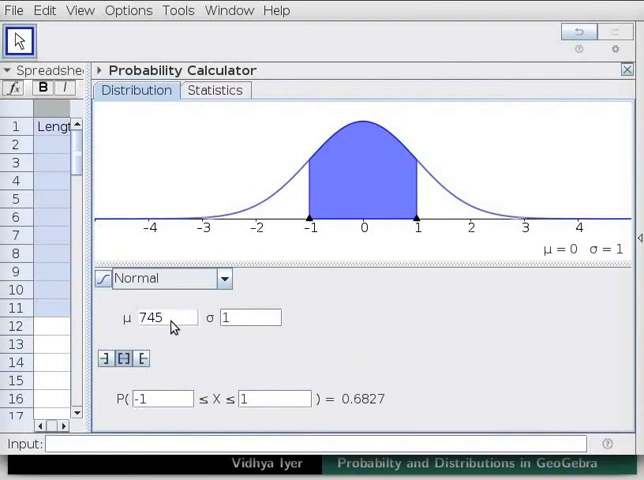
type(".5")
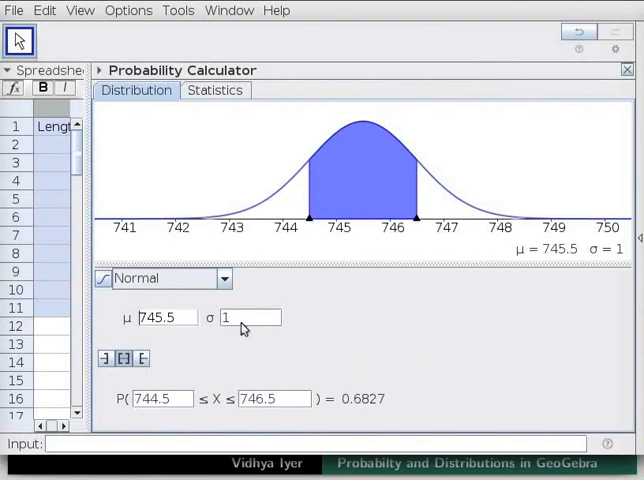
type("2%")
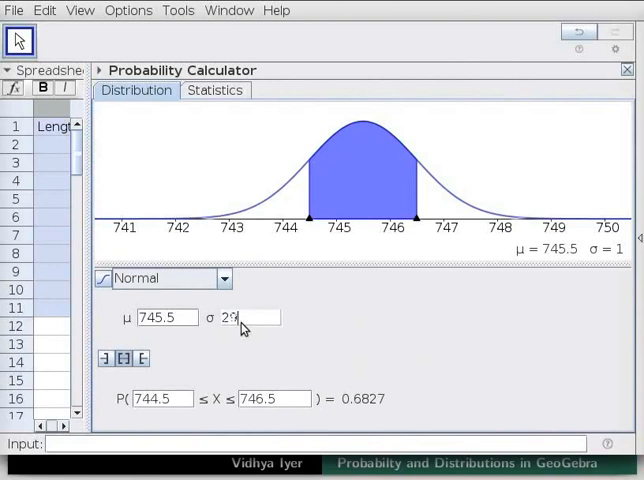
type("9.0215")
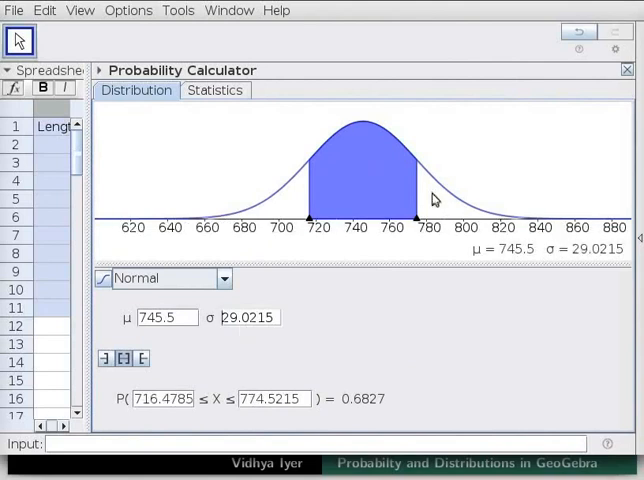
mouse_move(362, 232)
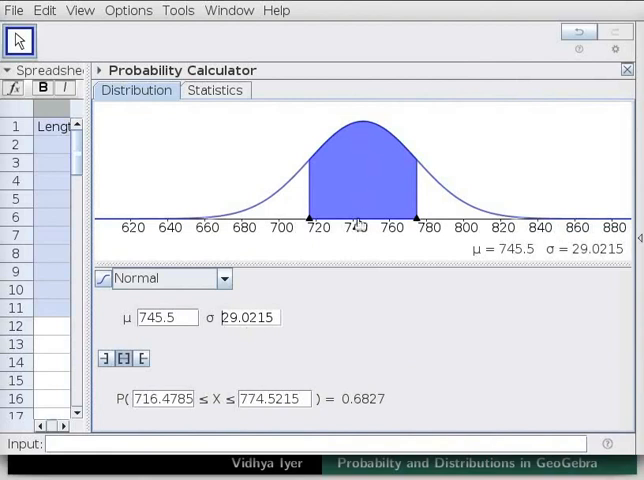
mouse_move(570, 260)
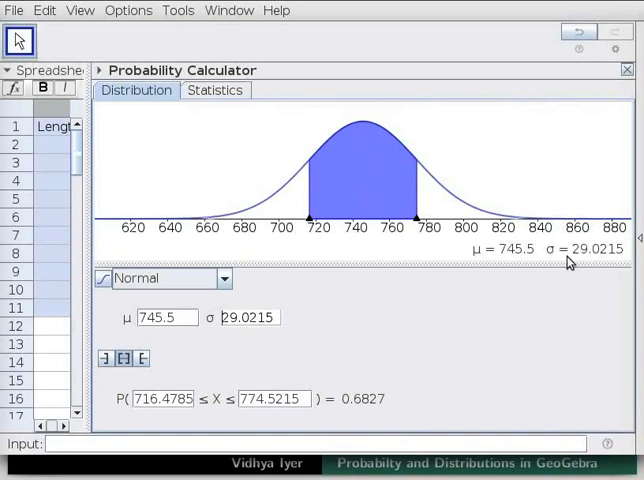
mouse_move(108, 358)
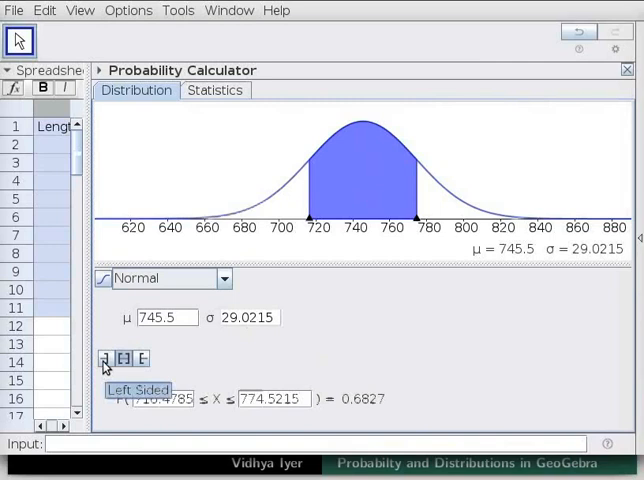
Compute the left-sided probability P(X ≤ 770) = 0.8007 for feed A
left_click(104, 358)
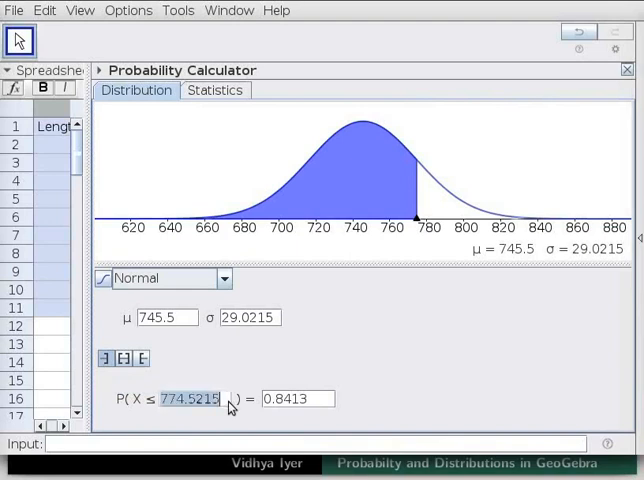
type("770")
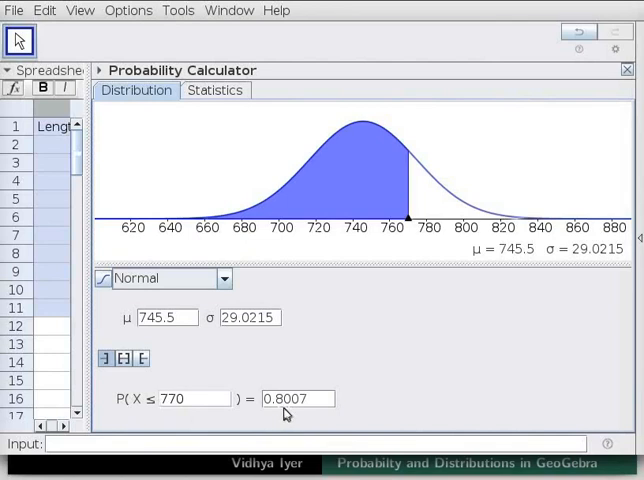
mouse_move(310, 412)
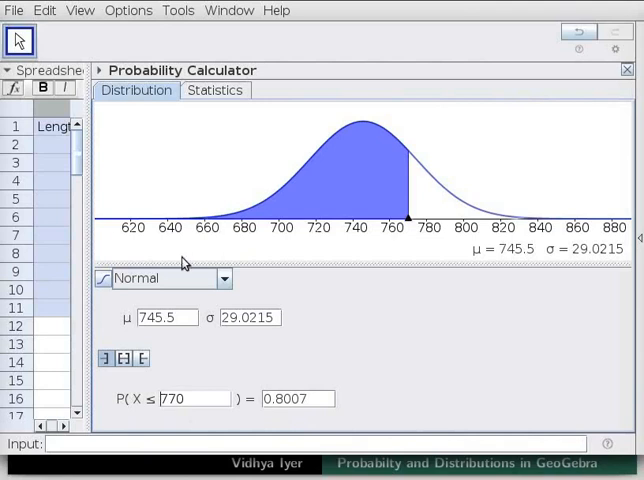
mouse_move(272, 376)
type("0.09")
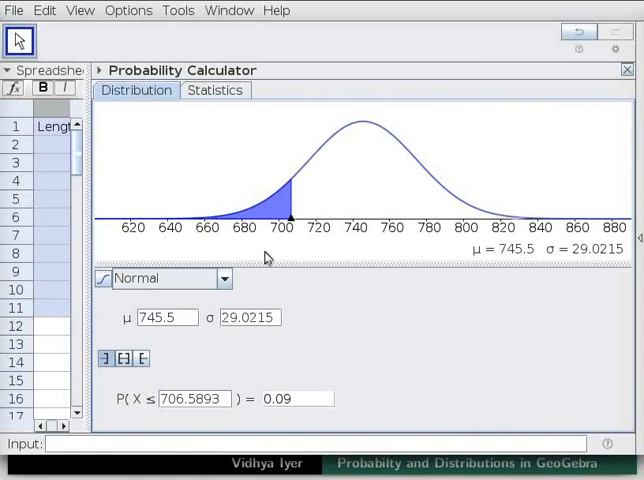
mouse_move(266, 228)
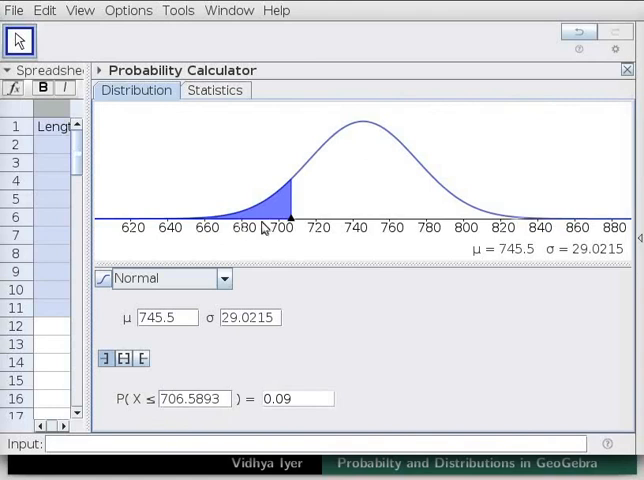
mouse_move(184, 420)
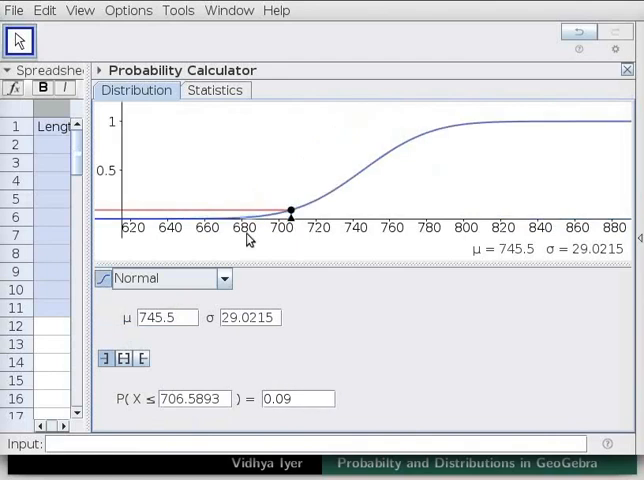
mouse_move(414, 176)
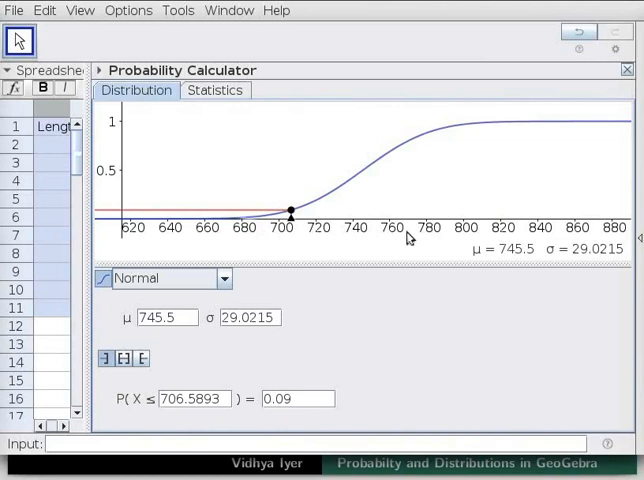
mouse_move(348, 244)
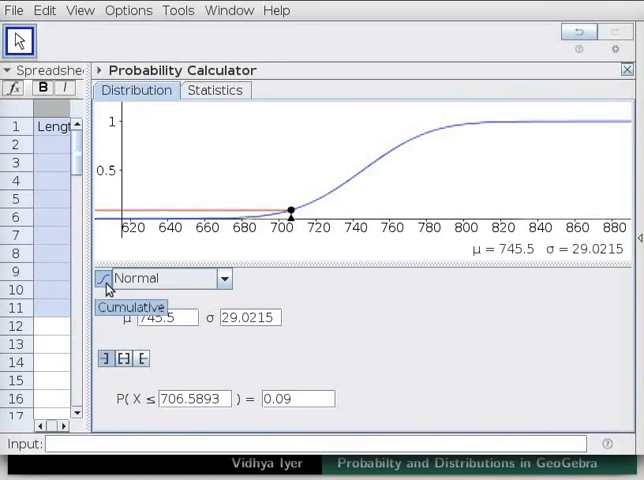
left_click(106, 308)
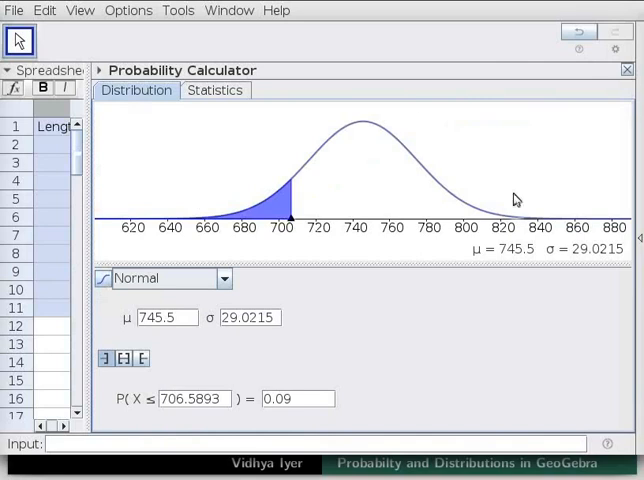
mouse_move(536, 198)
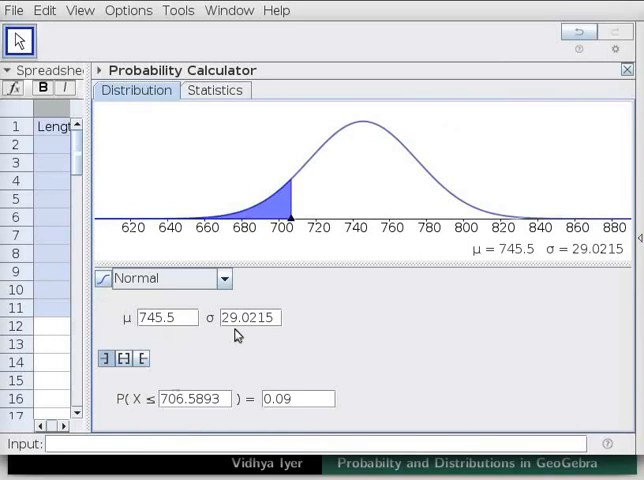
mouse_move(124, 358)
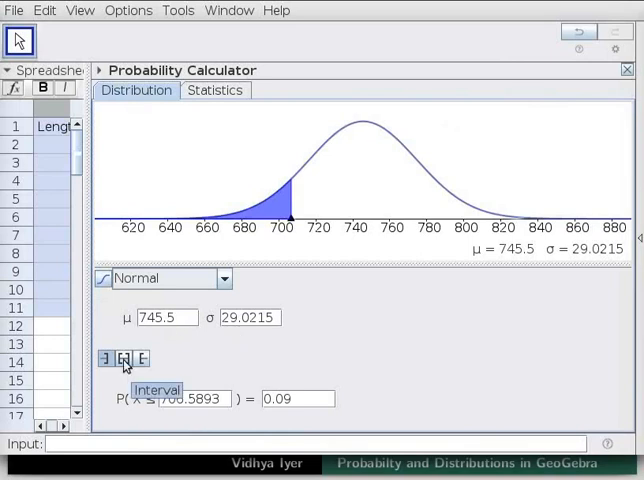
Switch to an interval probability and find P(705 ≤ X ≤ 758) = 0.5852
left_click(124, 360)
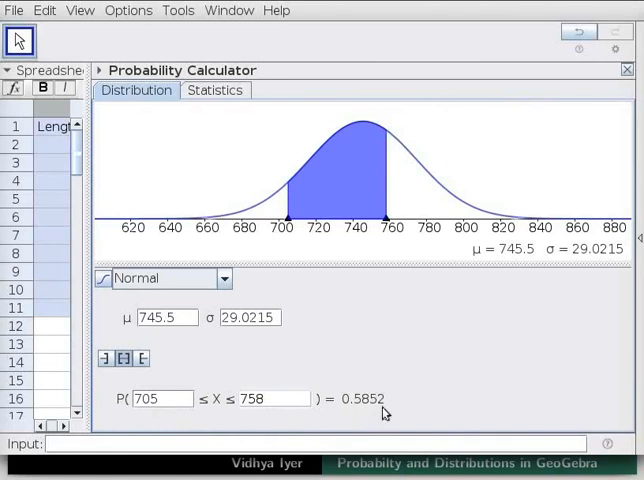
mouse_move(360, 412)
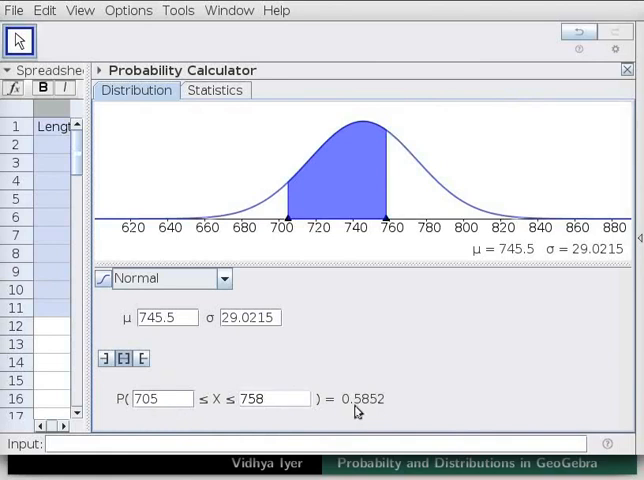
mouse_move(364, 414)
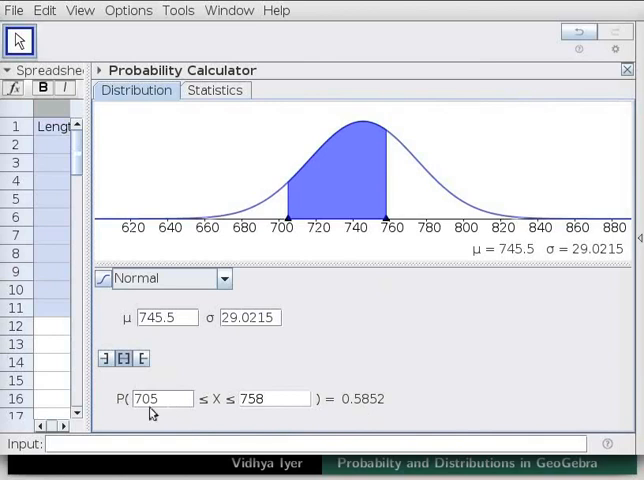
mouse_move(260, 412)
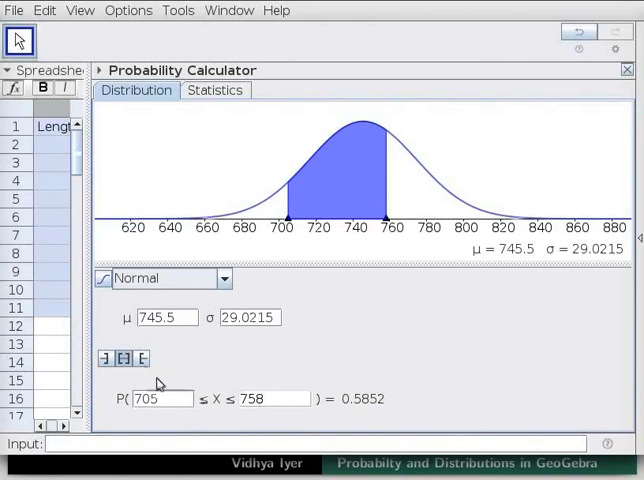
mouse_move(140, 360)
type("760")
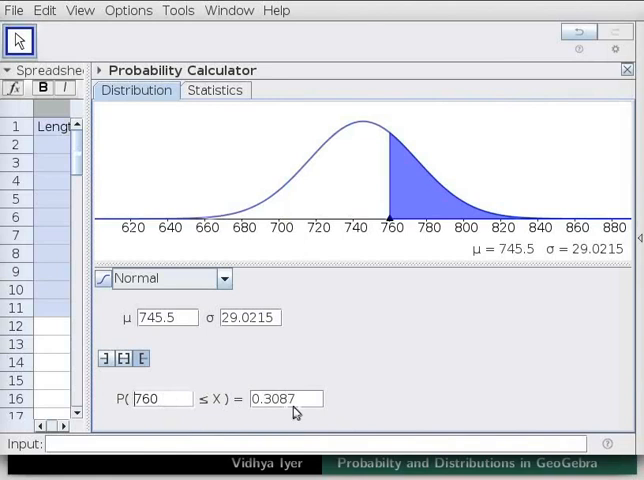
mouse_move(300, 412)
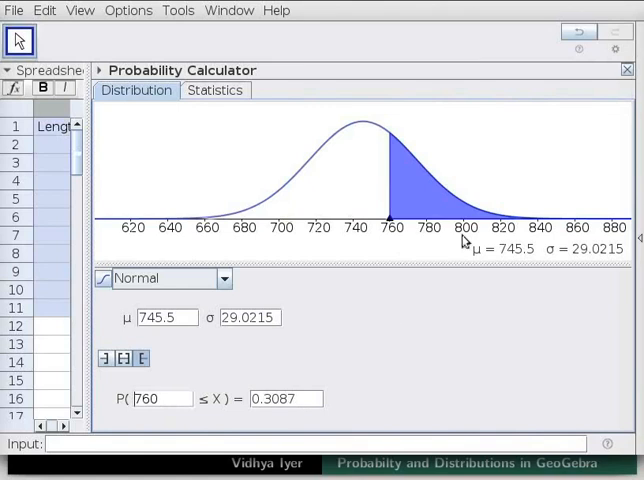
mouse_move(568, 212)
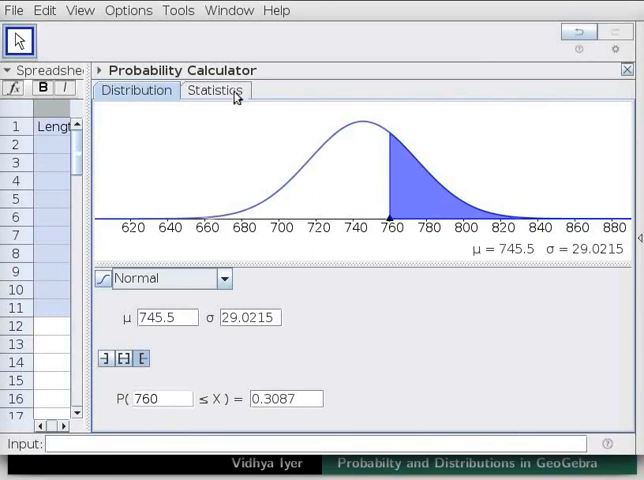
Select the feed A and B columns A1:B11 and reopen the Probability Calculator on its Statistics tab
left_click(214, 90)
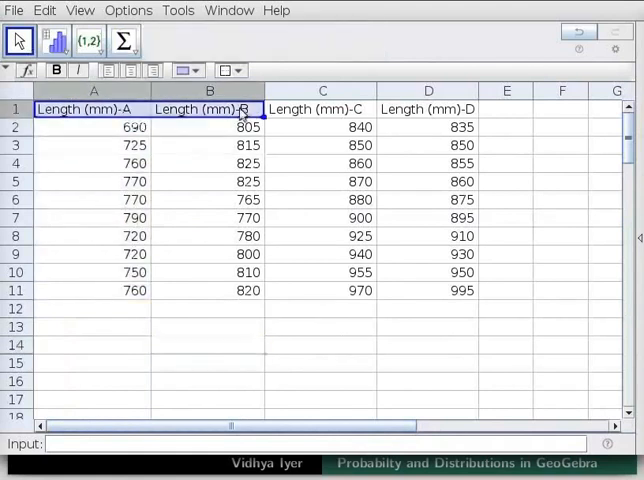
left_click_drag(92, 108, 246, 290)
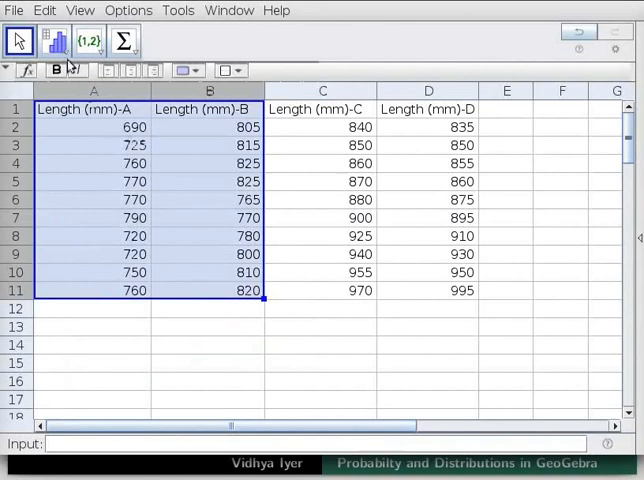
left_click(58, 40)
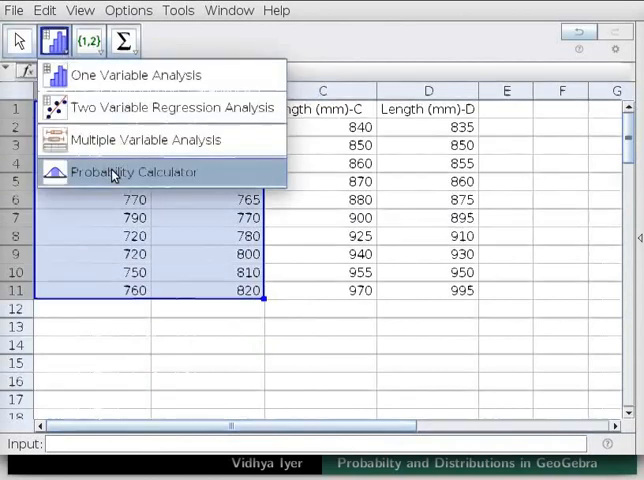
left_click(132, 172)
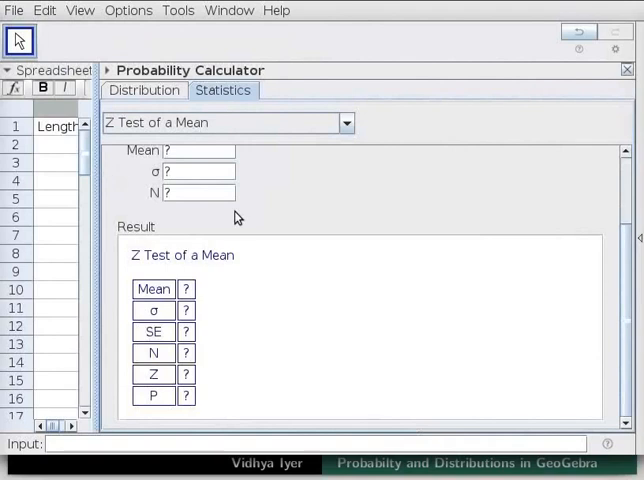
mouse_move(230, 100)
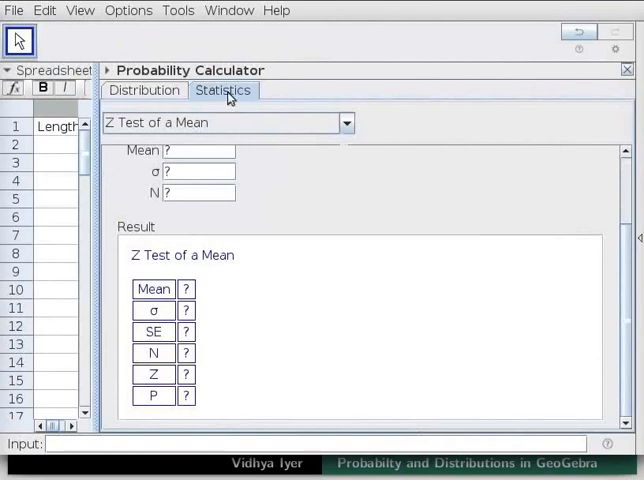
Choose T Test, Difference of Means and set both sample sizes N to 10
left_click(344, 122)
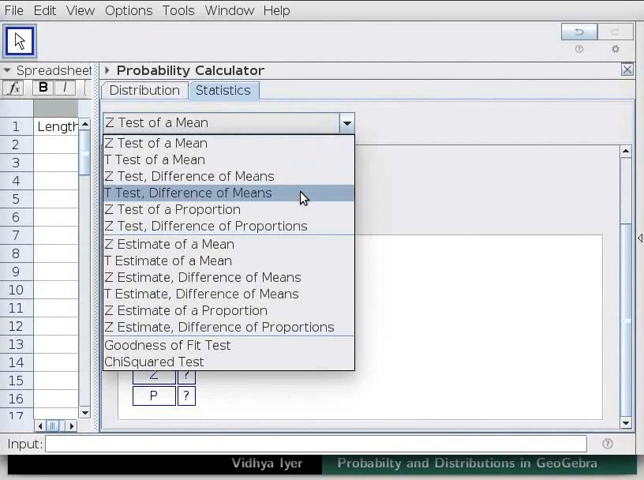
left_click(190, 192)
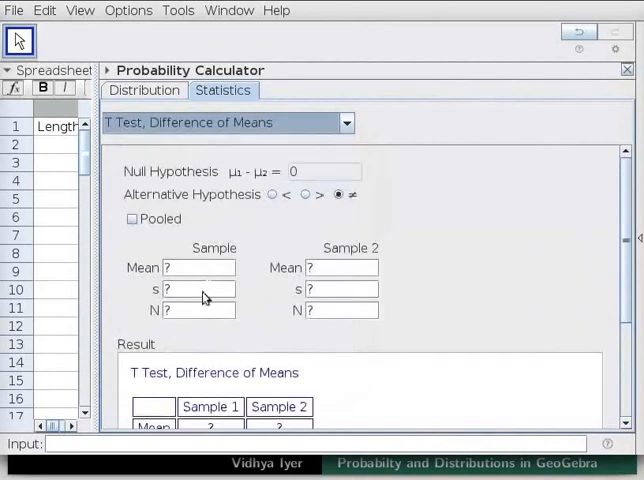
mouse_move(184, 320)
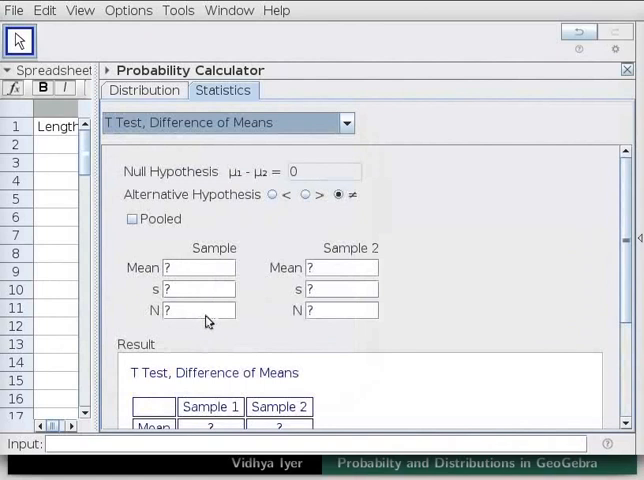
mouse_move(212, 320)
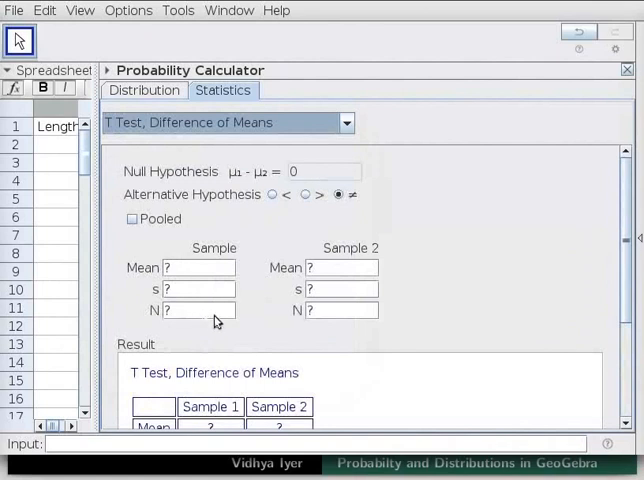
type("10")
left_click(340, 310)
type("1")
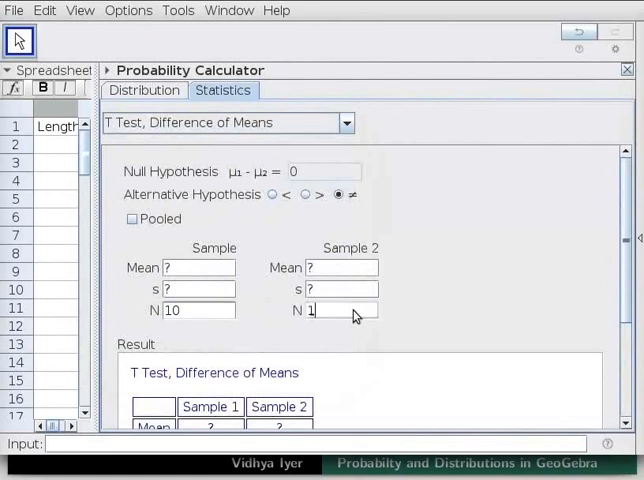
type("0")
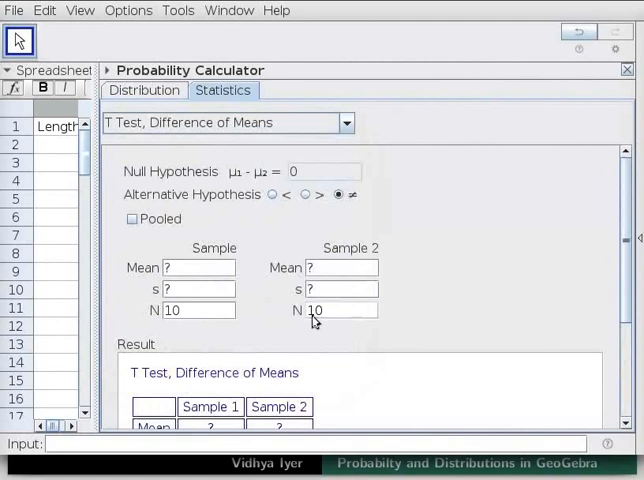
Apply the sample sizes to get the result table: t = 4.9258, P = 0.0001
left_click(336, 310)
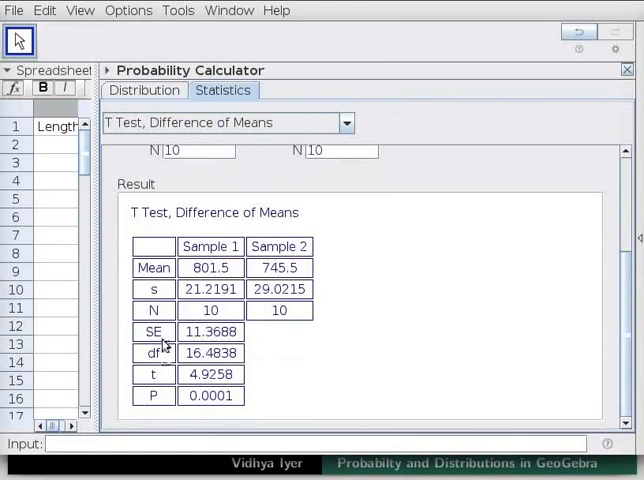
mouse_move(170, 412)
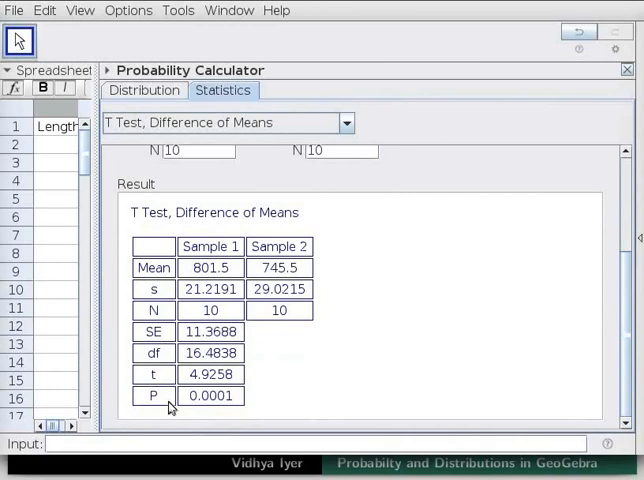
left_click(348, 122)
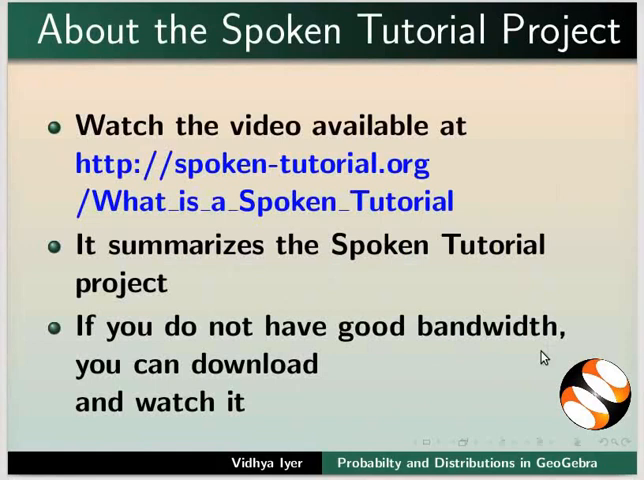
Advance the Slides deck to the 'Forum for specific questions' slide
key("Right")
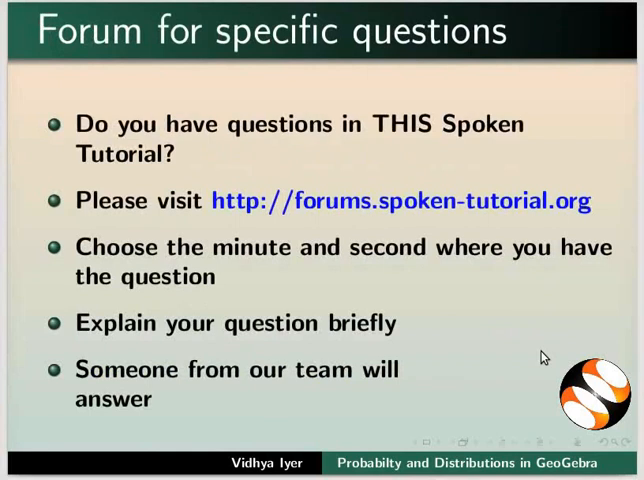